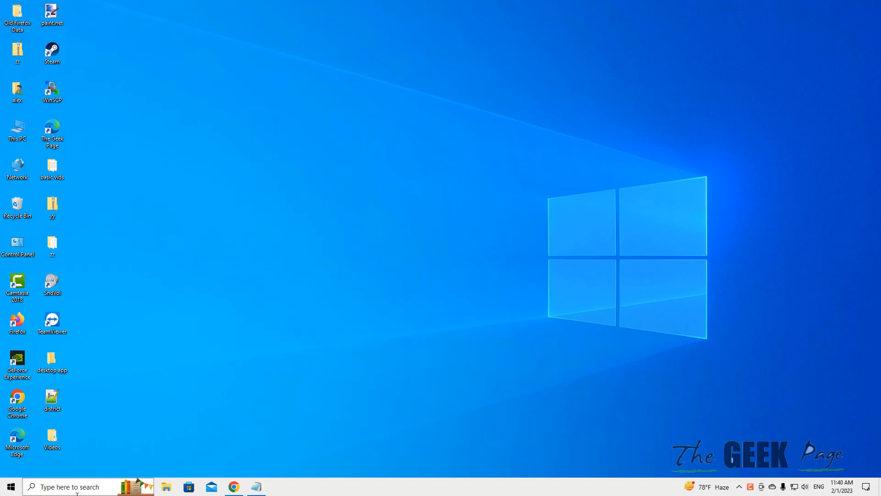
Step: Launch Excel from the Windows search results
type("excel")
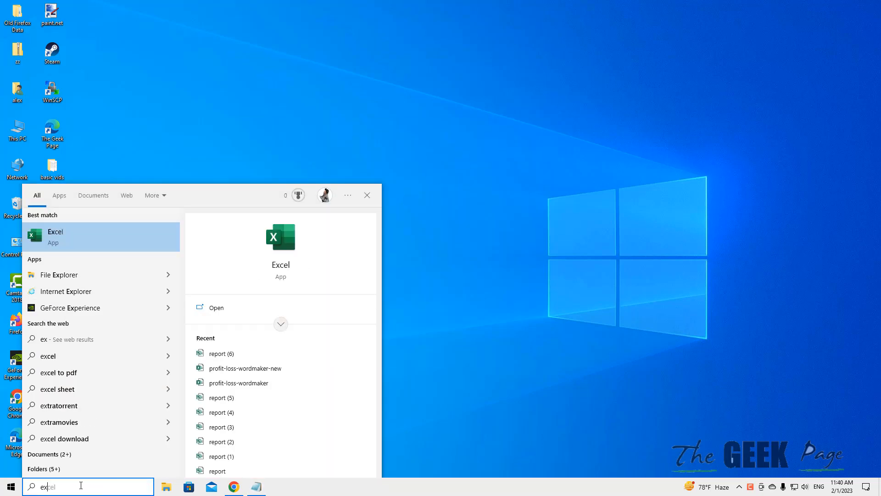
left_click(55, 236)
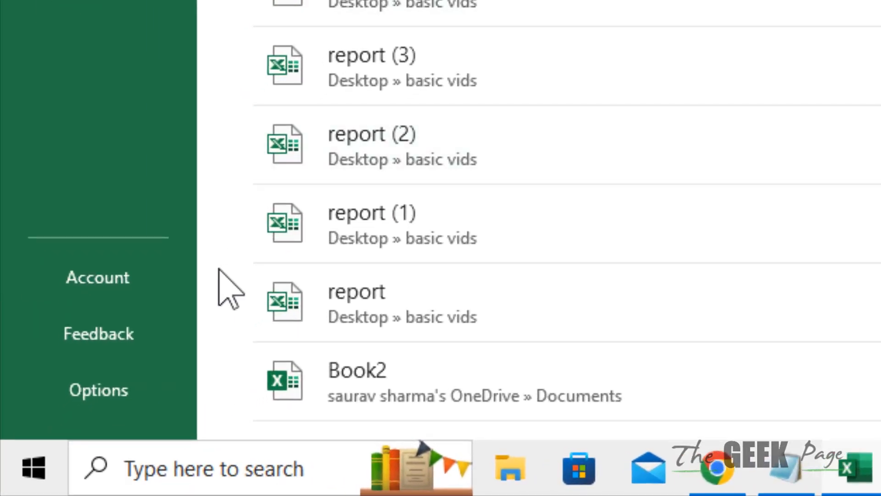
mouse_move(98, 390)
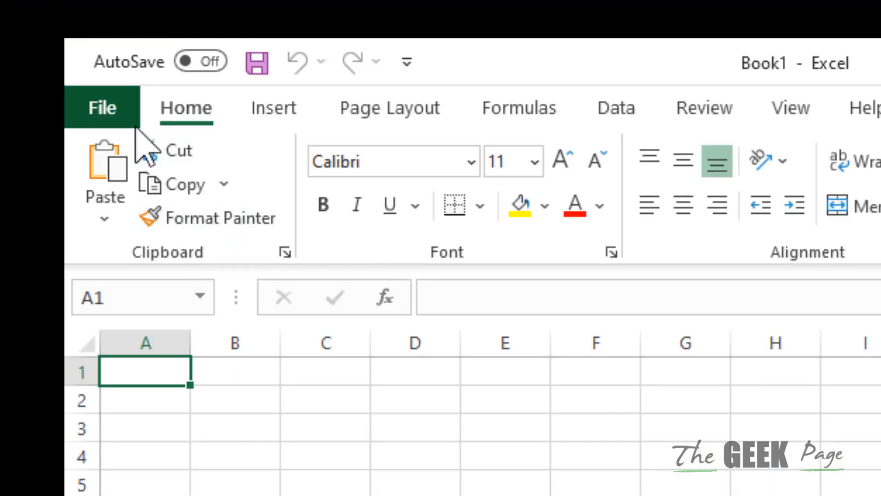
Step: Go through File > Options to the Trust Center page
left_click(101, 107)
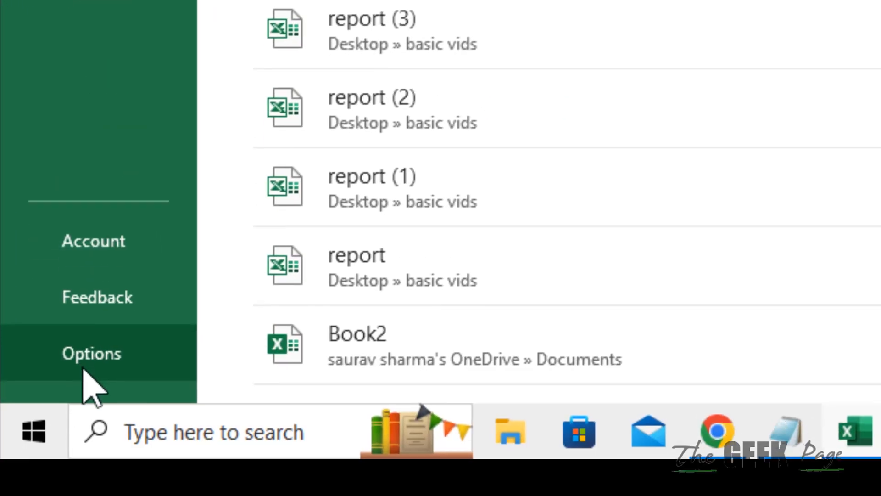
left_click(91, 352)
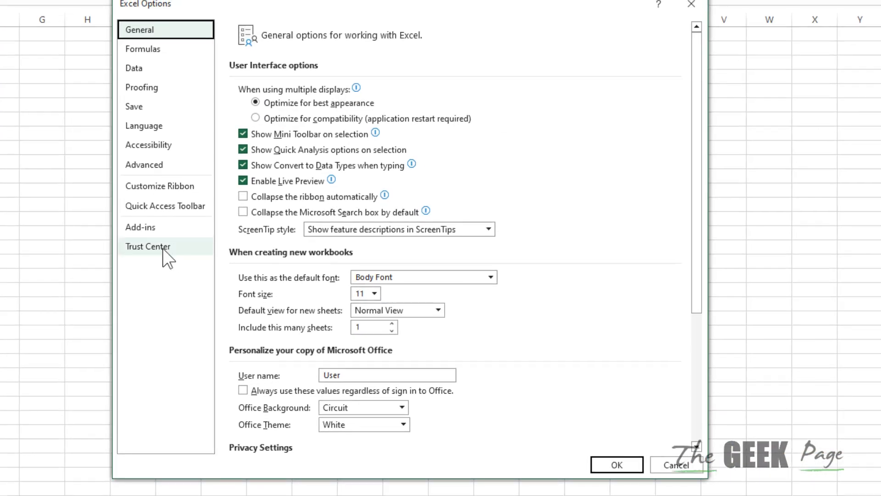
left_click(148, 246)
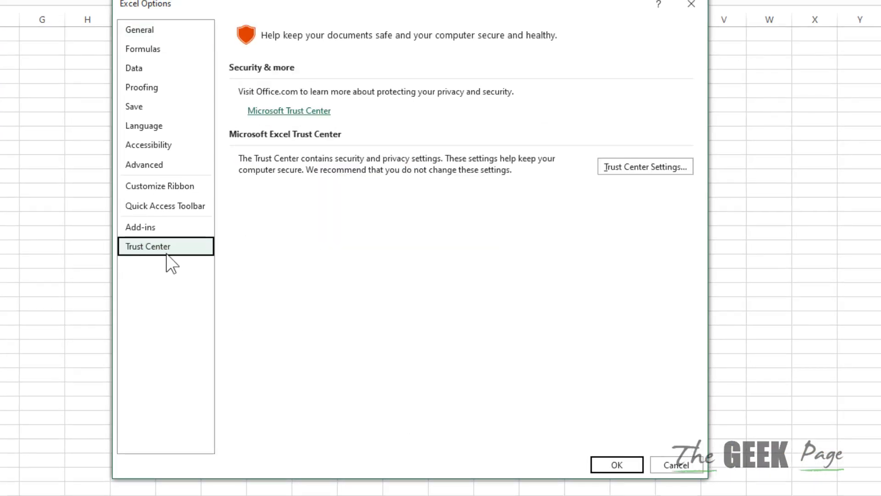
mouse_move(645, 166)
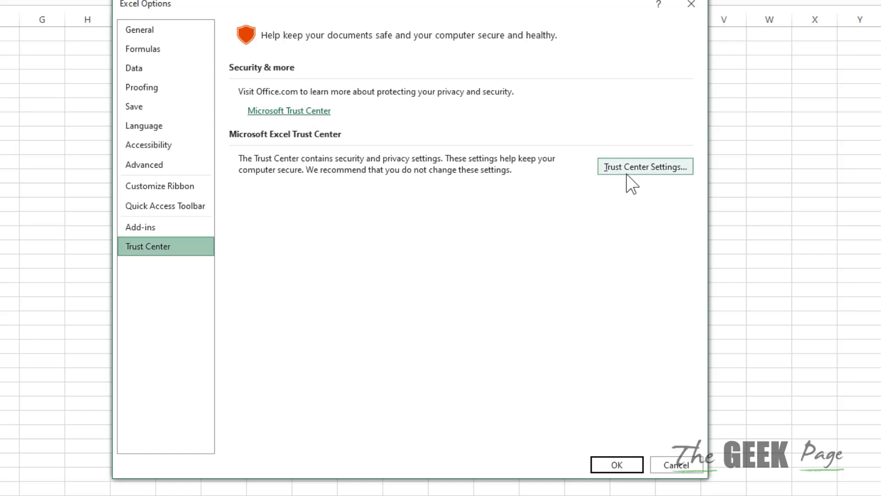
Step: Uncheck all three Enable Protected View boxes in Trust Center Settings and confirm both dialogs
left_click(645, 166)
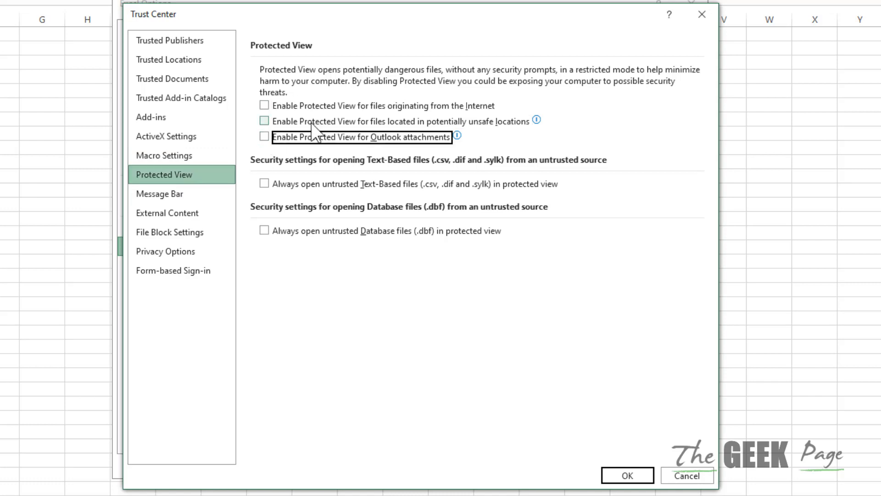
left_click(625, 474)
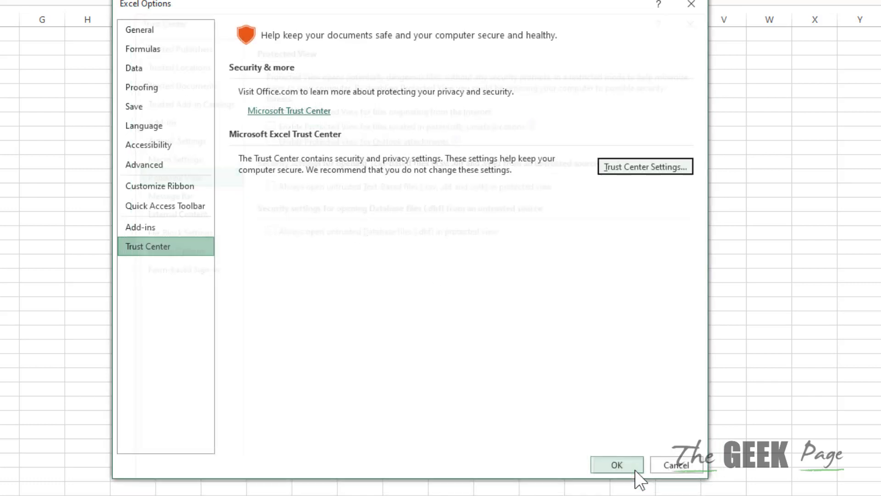
left_click(617, 465)
type("ex")
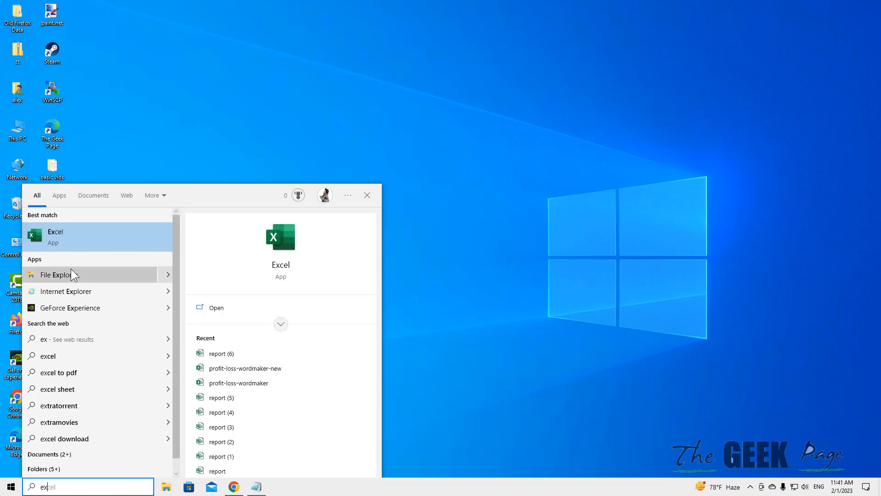
Step: Run 'excel /safe' from the Win+R Run dialog to start Excel in safe mode
left_click(54, 236)
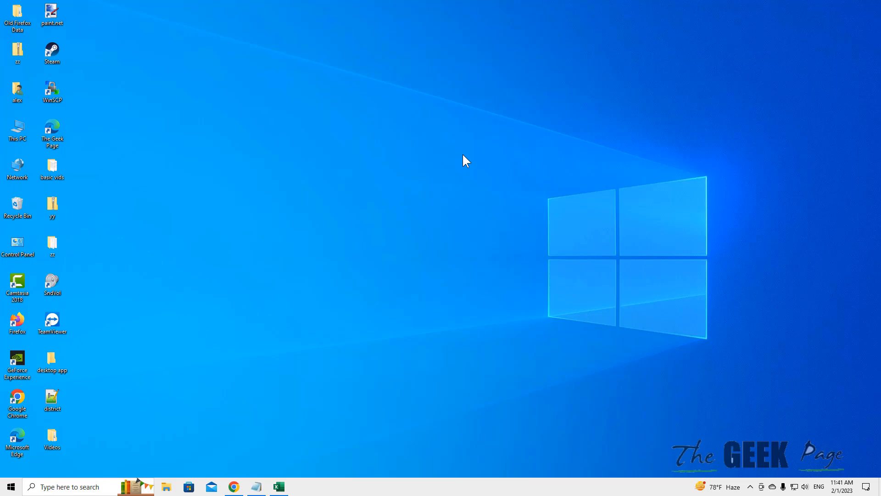
key("win+r")
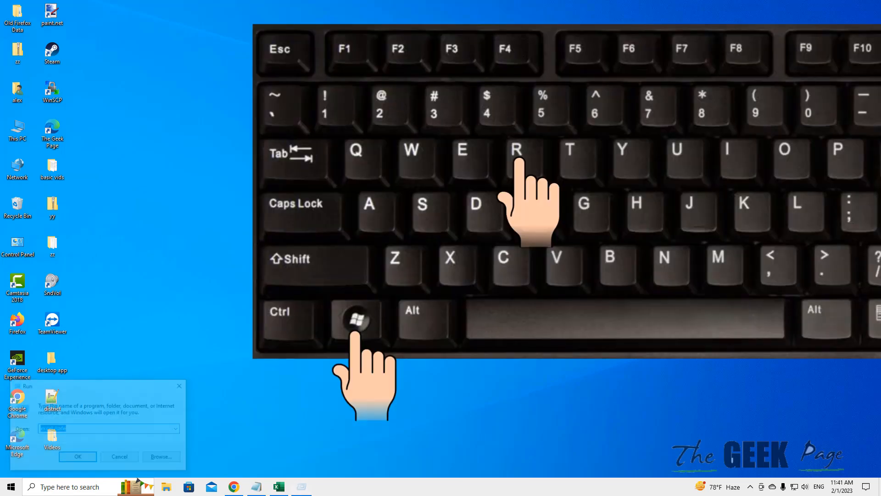
type("exc")
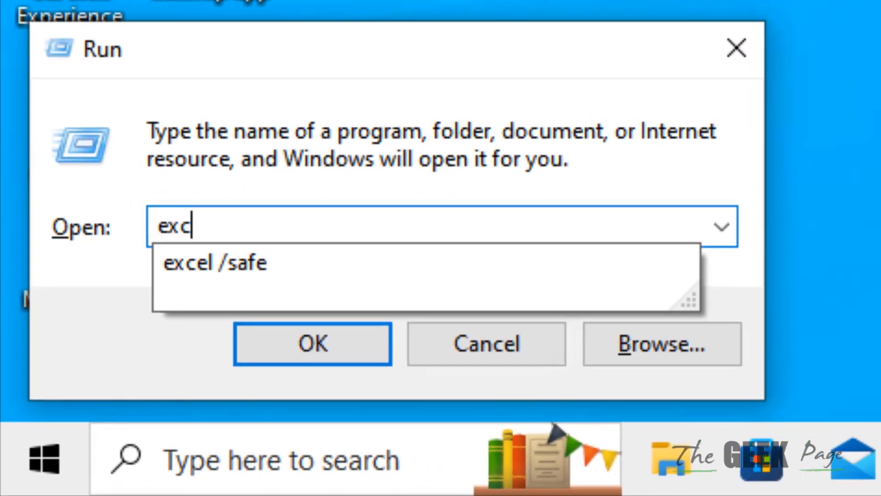
type("el /safe")
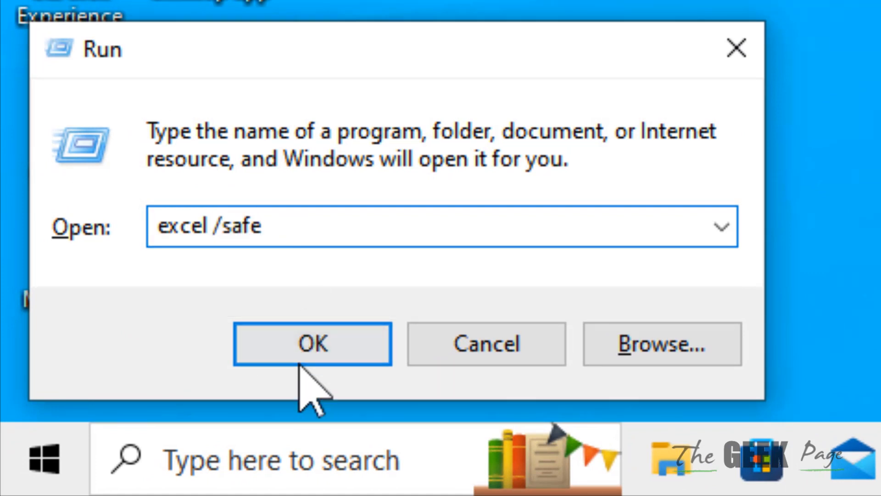
left_click(312, 343)
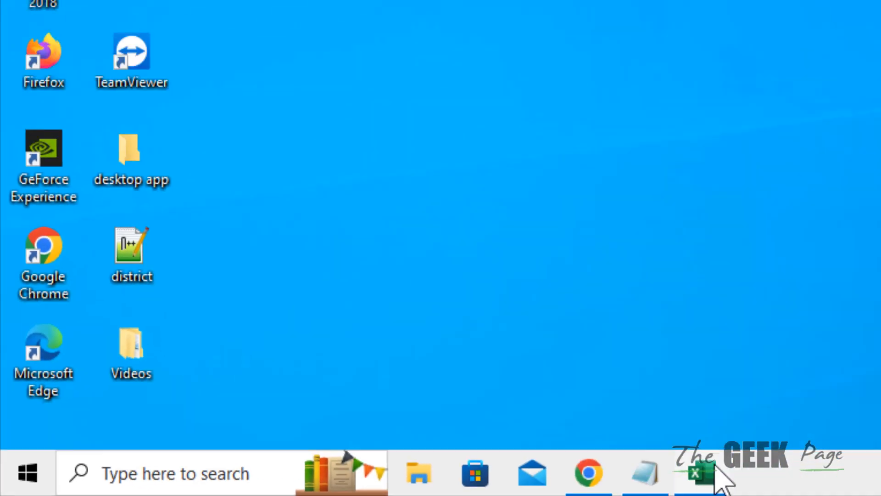
Step: Close safe-mode Excel, relaunch it from search and open Options from the start screen
left_click(698, 474)
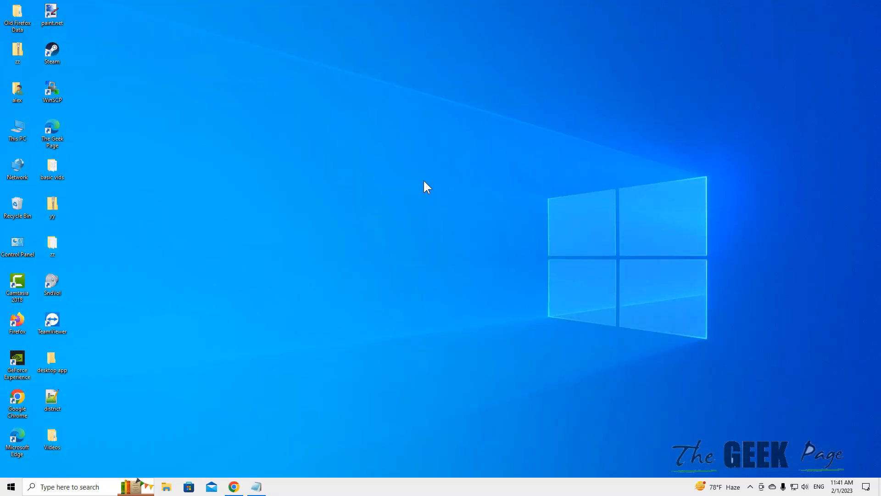
mouse_move(353, 218)
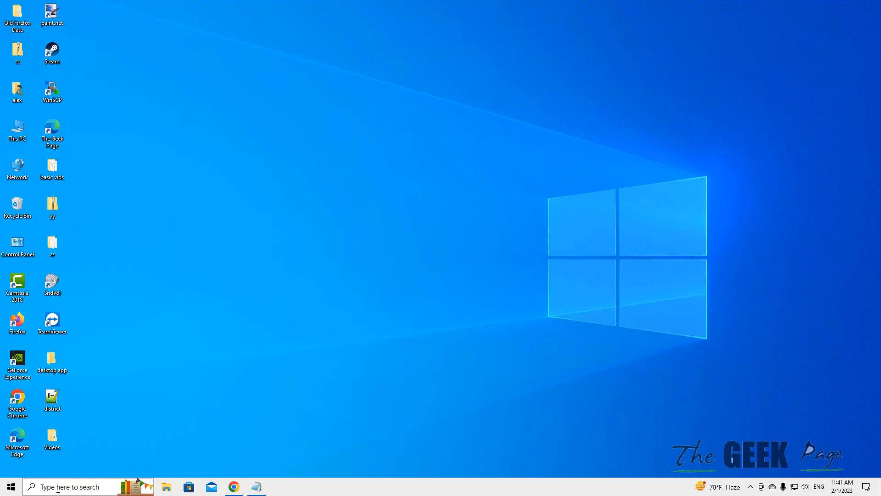
type("excel")
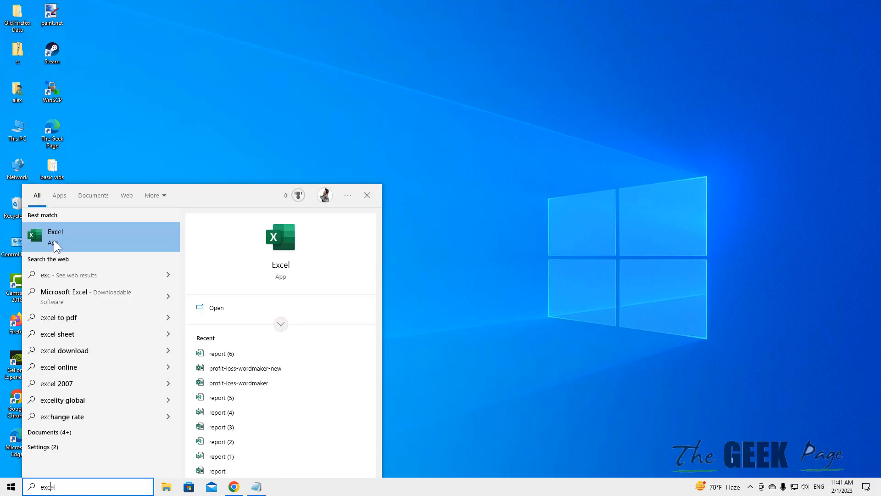
left_click(55, 235)
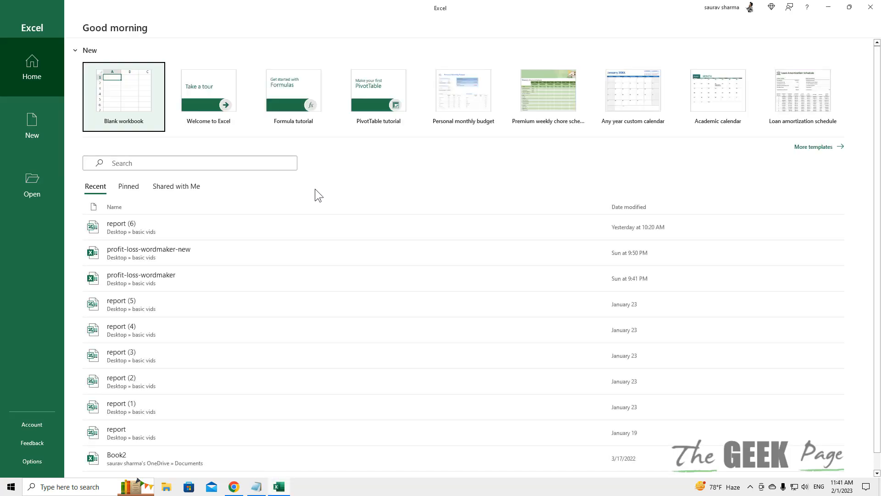
left_click(32, 461)
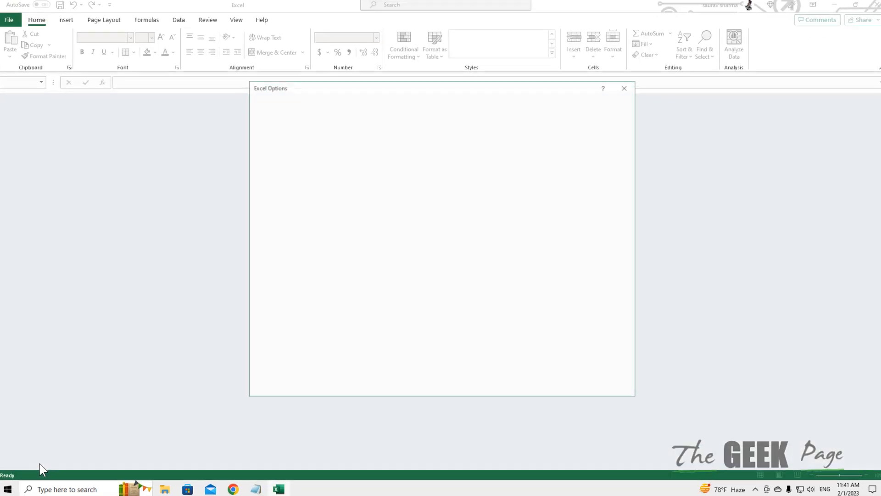
Step: Show the Excel Add-ins list with Analysis ToolPak, Euro Currency Tools and Solver all unchecked
left_click(247, 214)
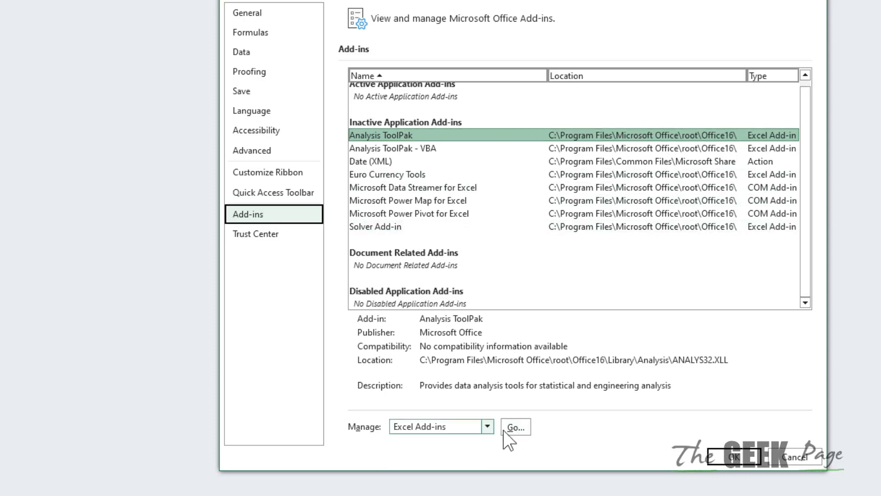
mouse_move(540, 441)
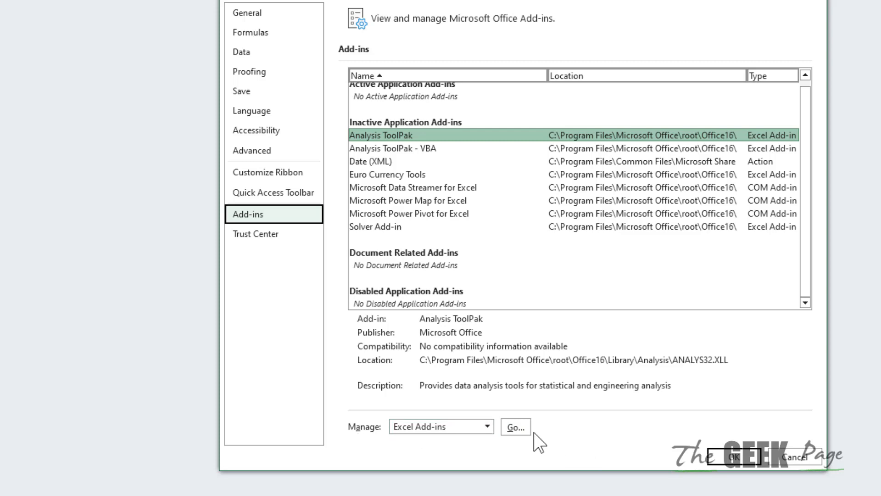
left_click(515, 427)
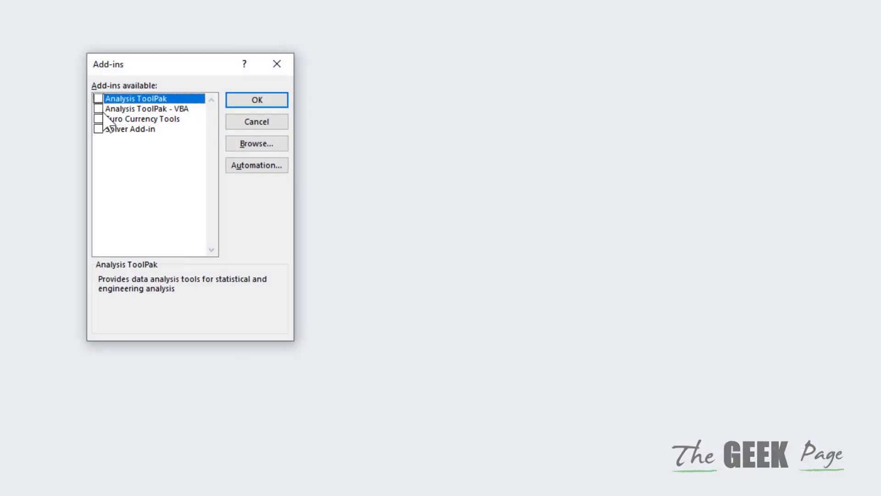